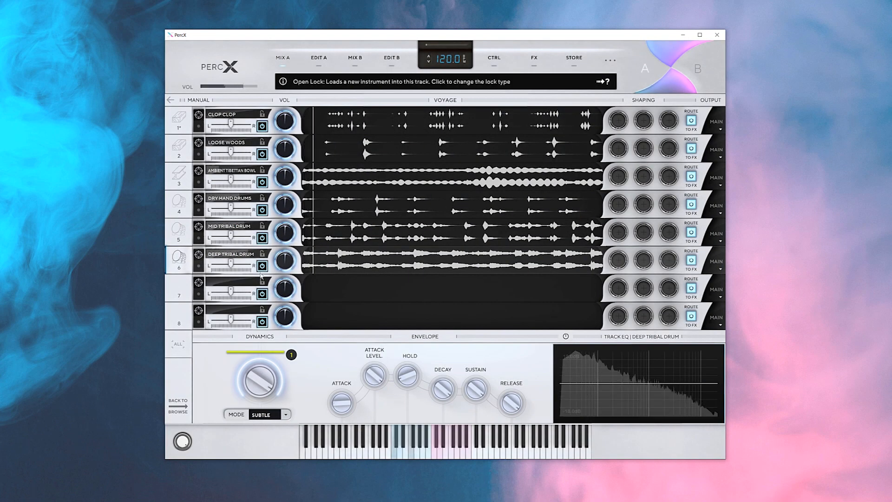
Show the control page with CTRL 1 routed to velocity scaling on six drum tracks
left_click(492, 56)
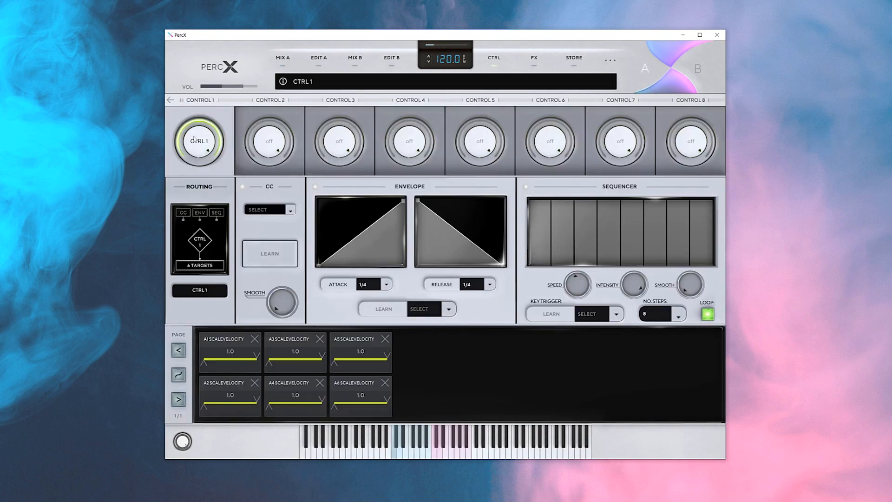